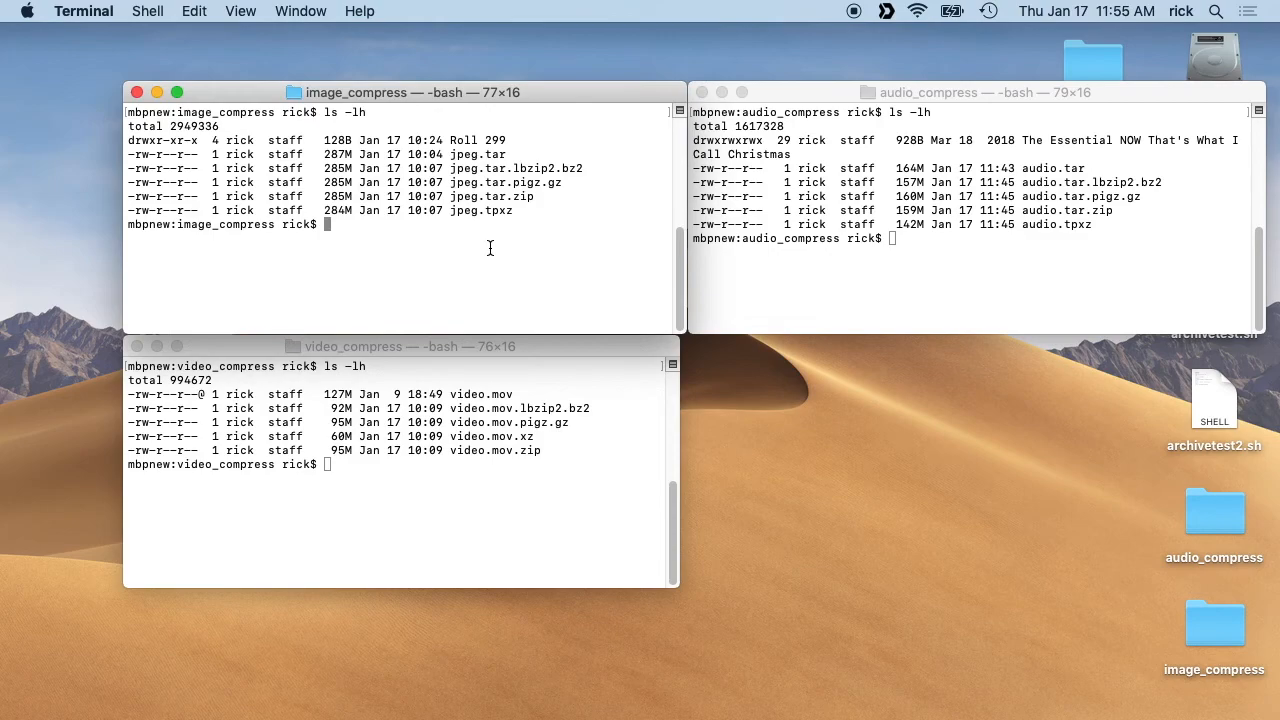
pyautogui.moveTo(471, 237)
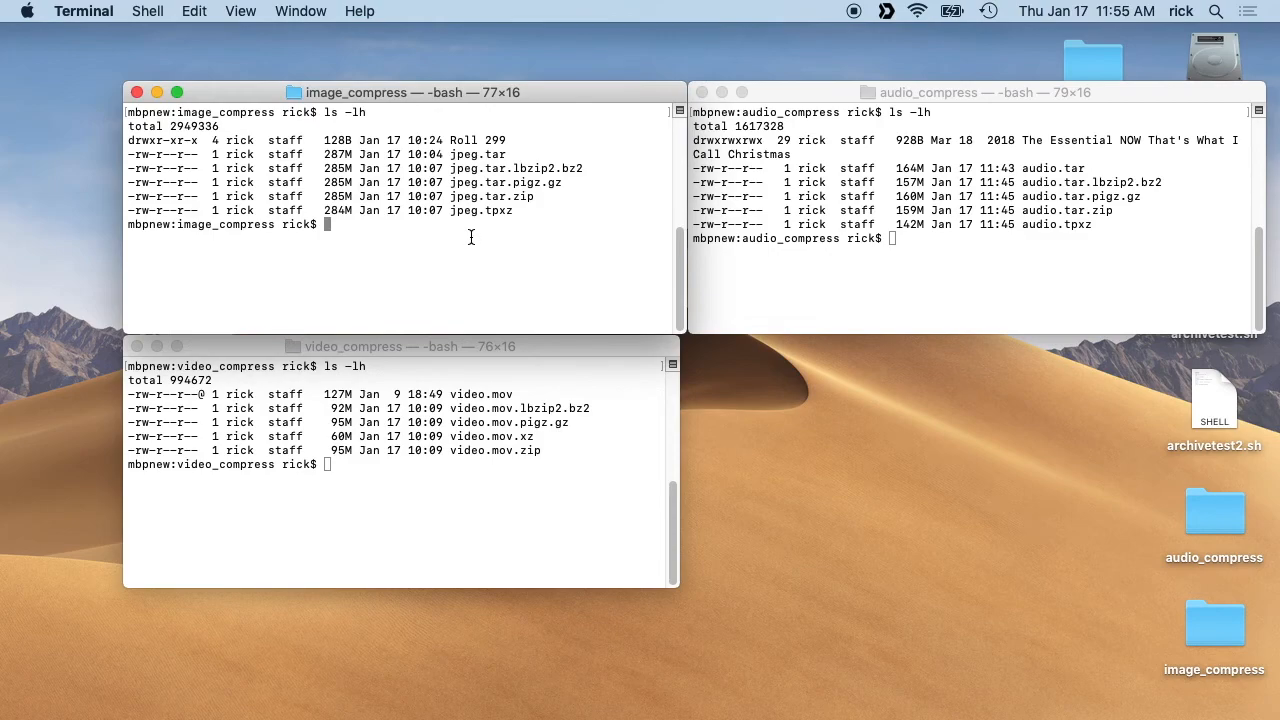
pyautogui.moveTo(585, 430)
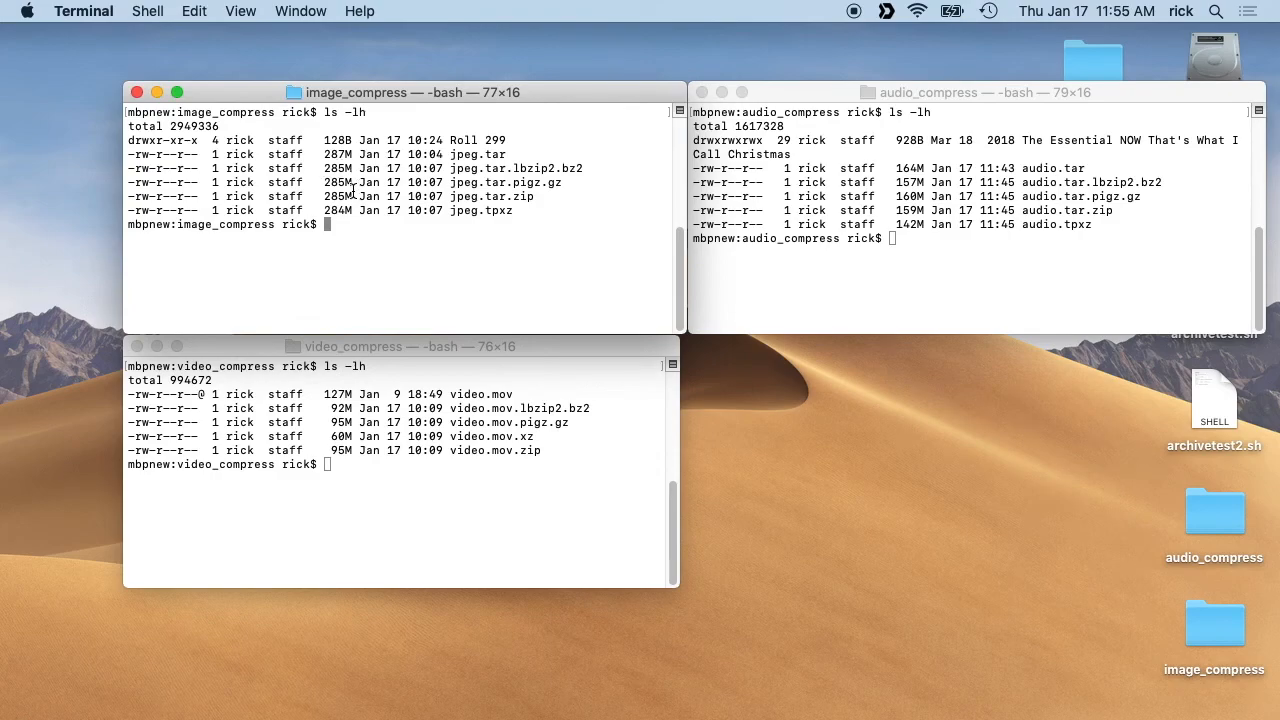
pyautogui.moveTo(480, 218)
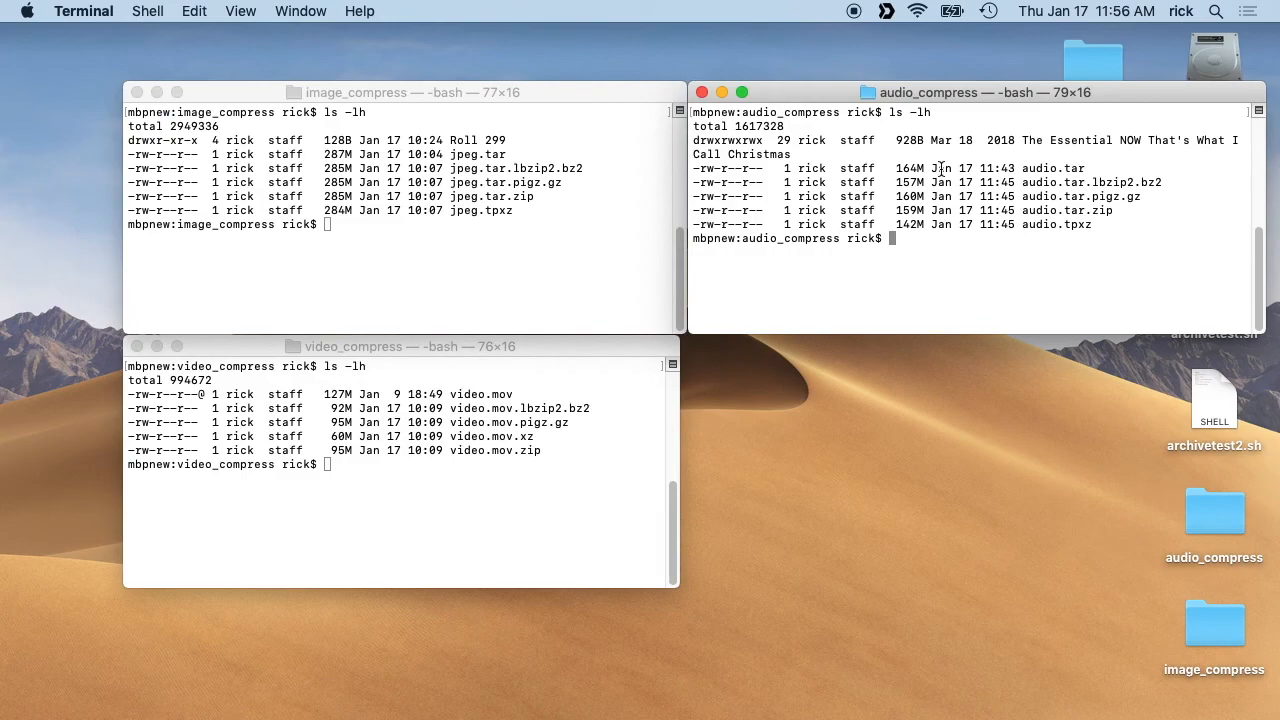
pyautogui.moveTo(1022, 167)
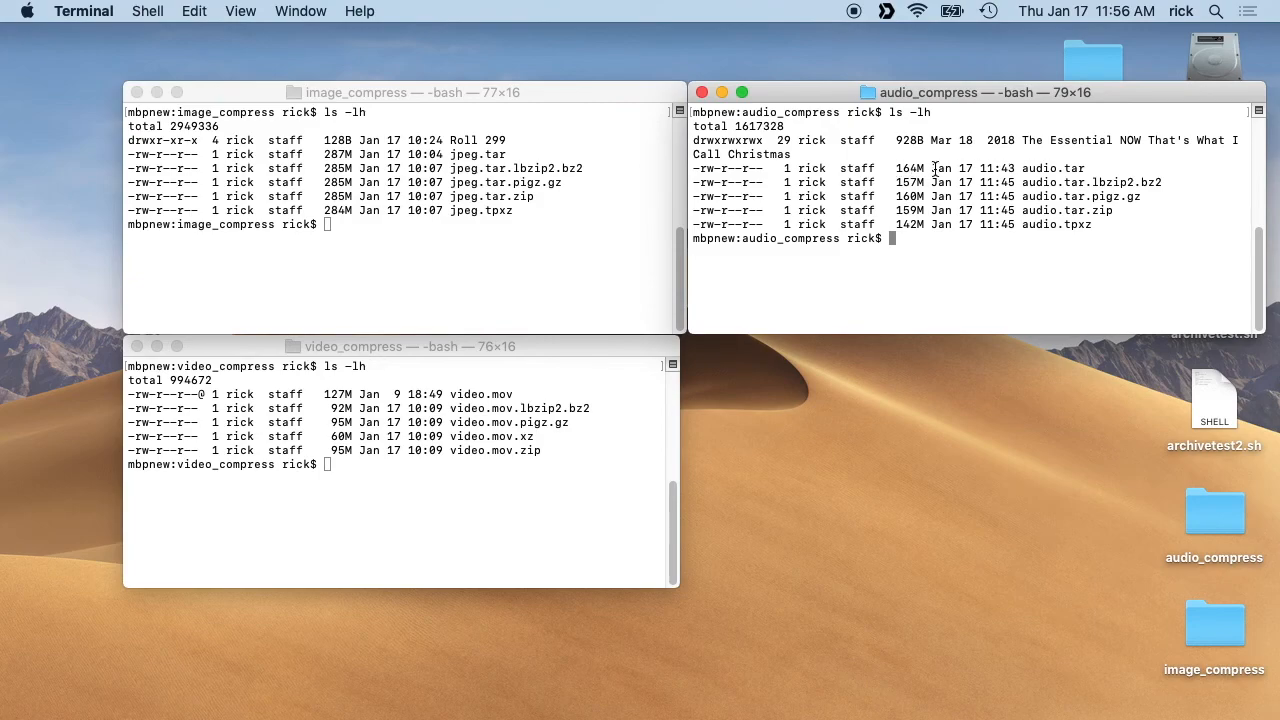
pyautogui.moveTo(890, 198)
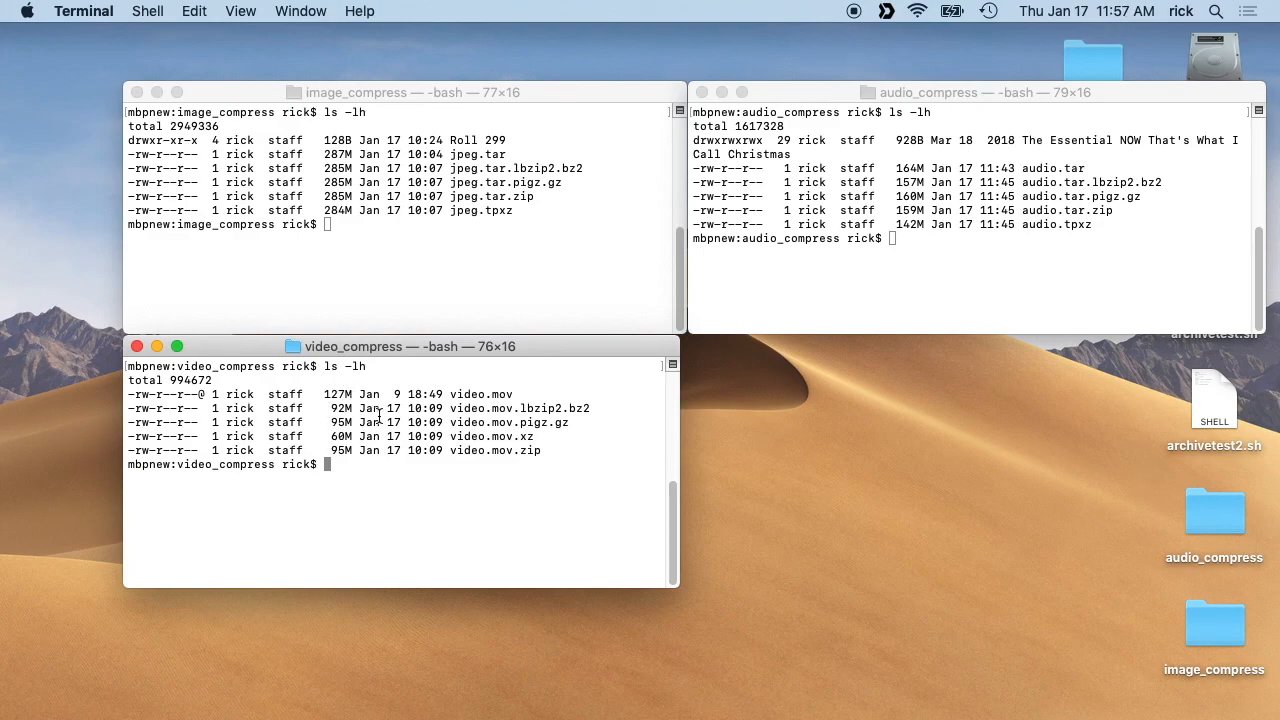
pyautogui.moveTo(465, 462)
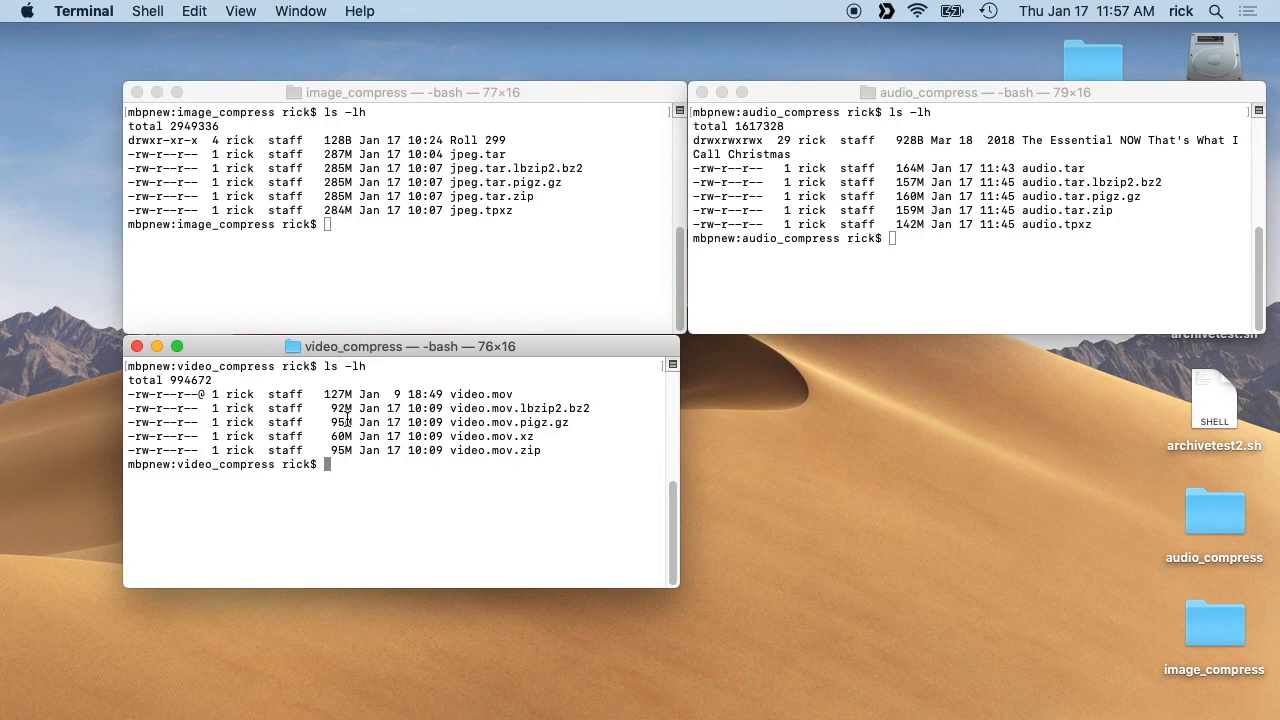
pyautogui.moveTo(338, 444)
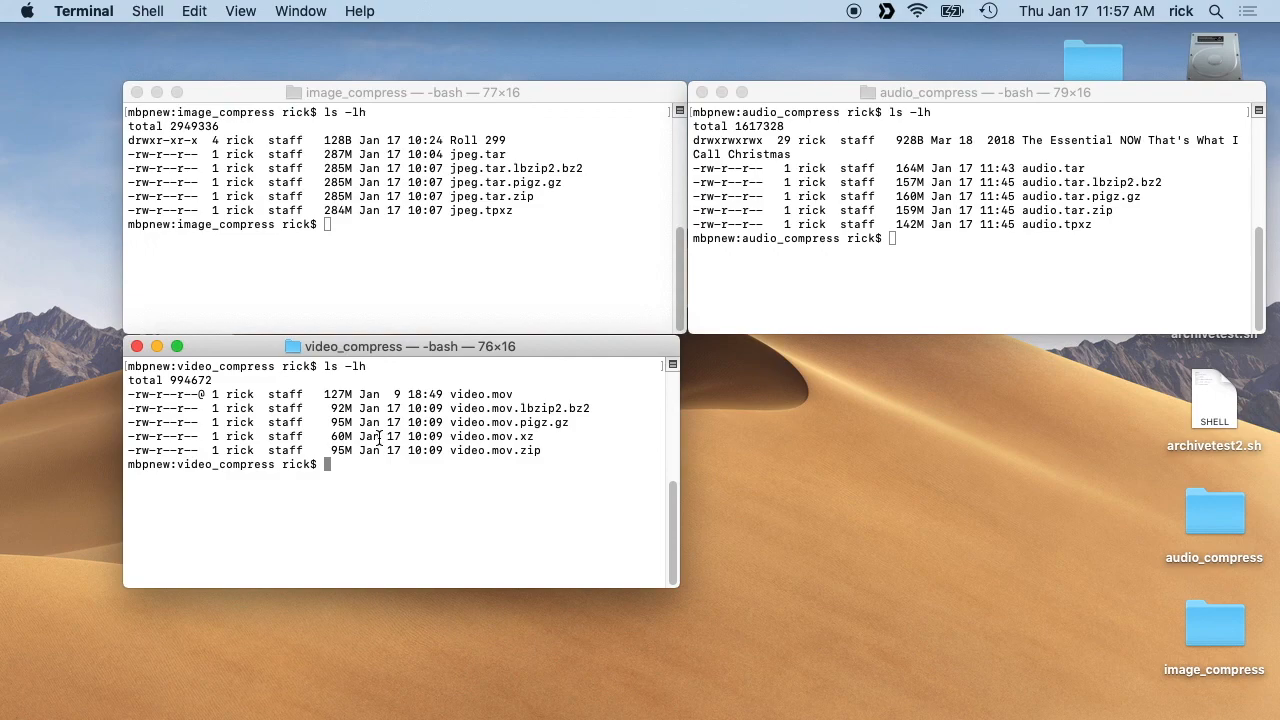
pyautogui.moveTo(1148, 258)
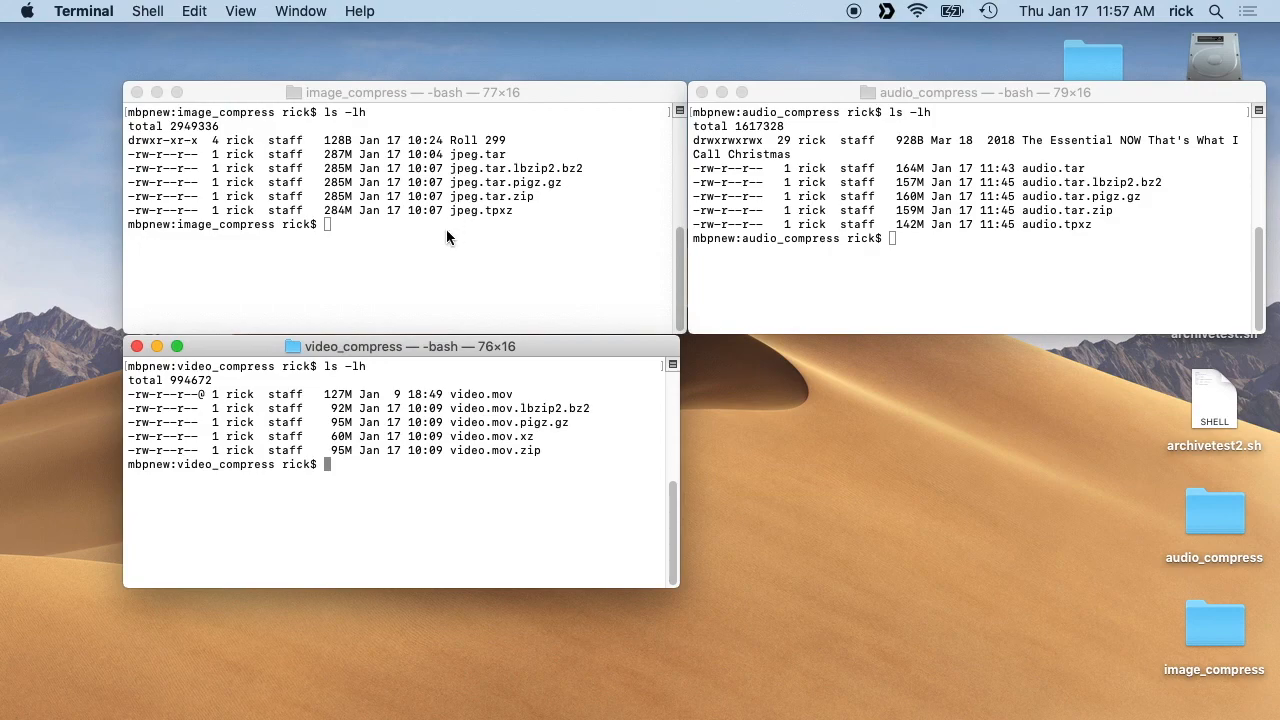
pyautogui.moveTo(447, 474)
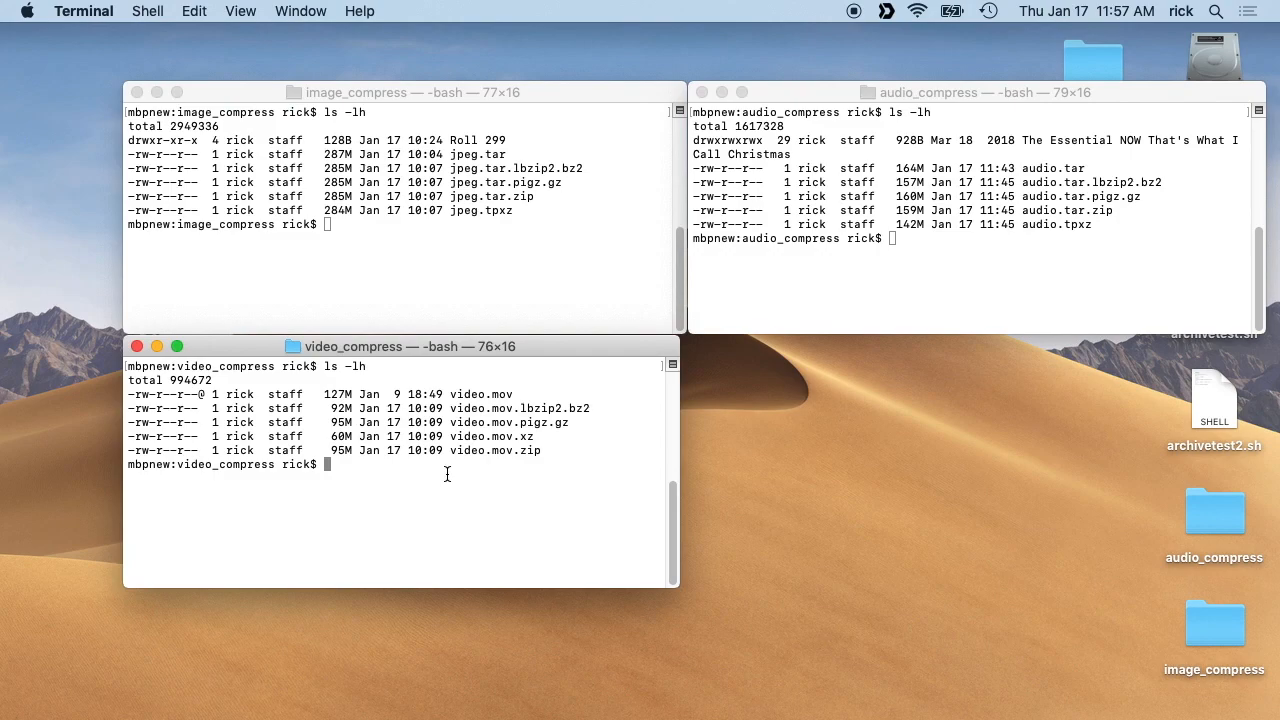